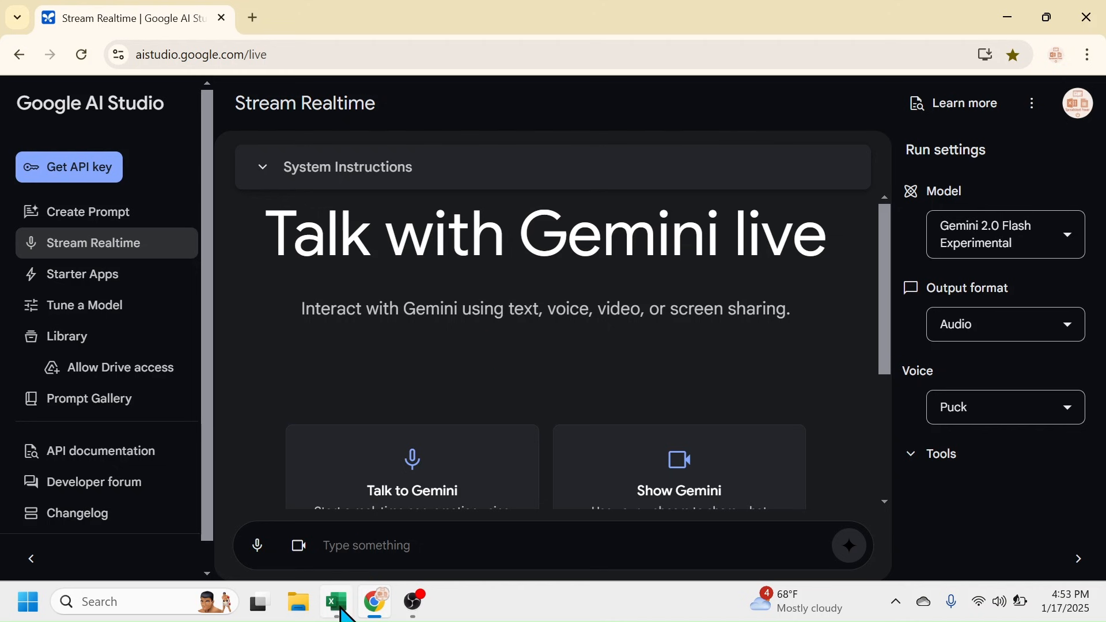
Step: Switch between the Excel Sales Data workbook and the AI Studio browser window
{"action": "left_click", "coordinate": [337, 602]}
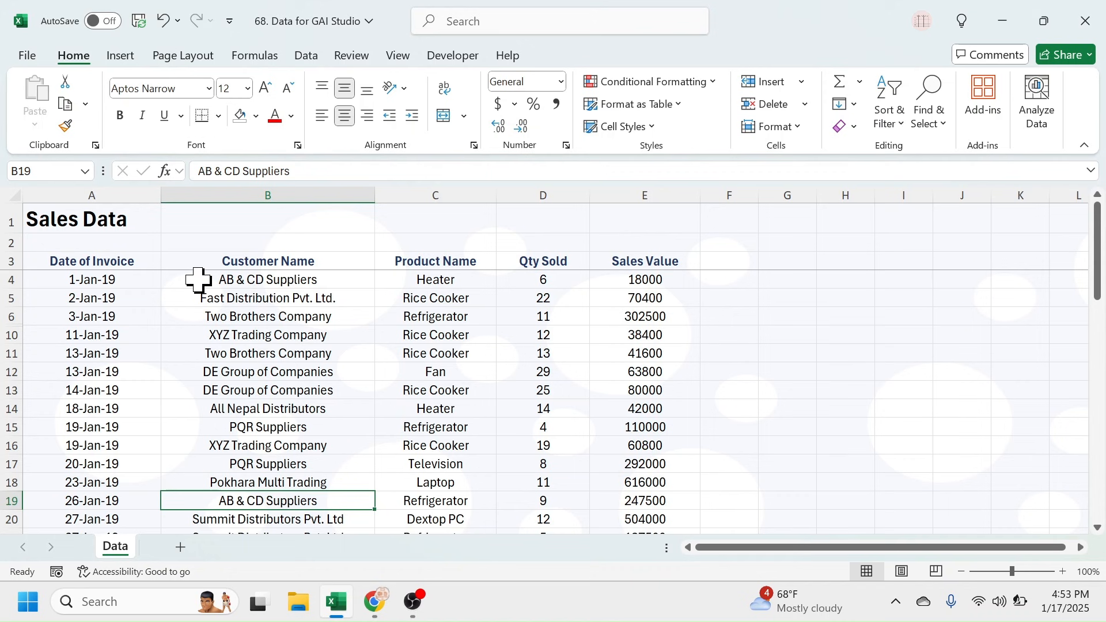
{"action": "mouse_move", "coordinate": [278, 320]}
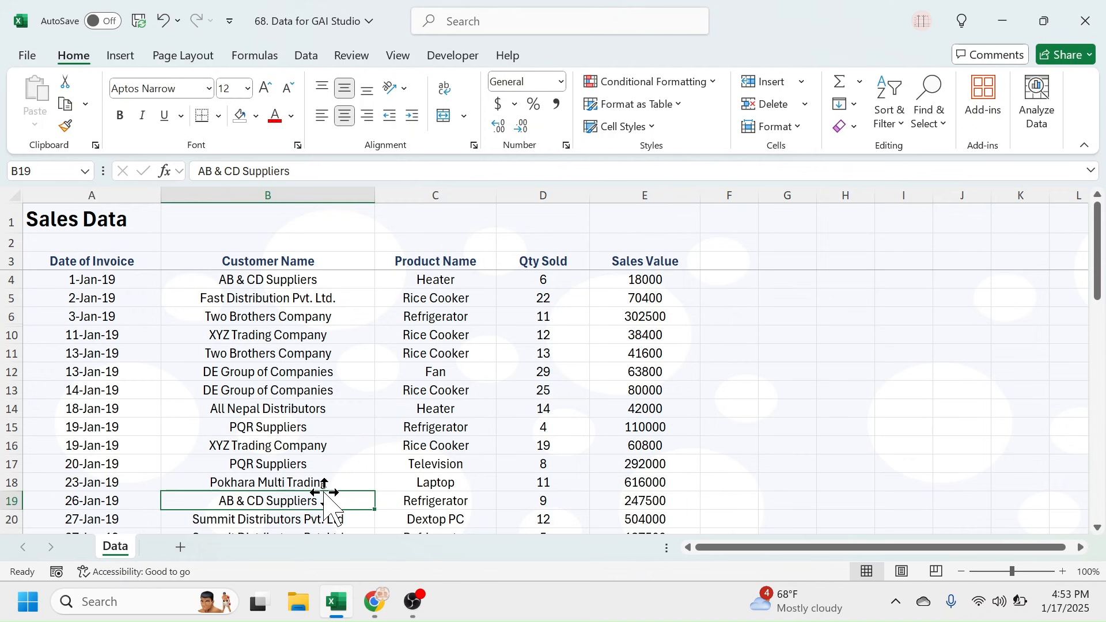
{"action": "mouse_move", "coordinate": [632, 457]}
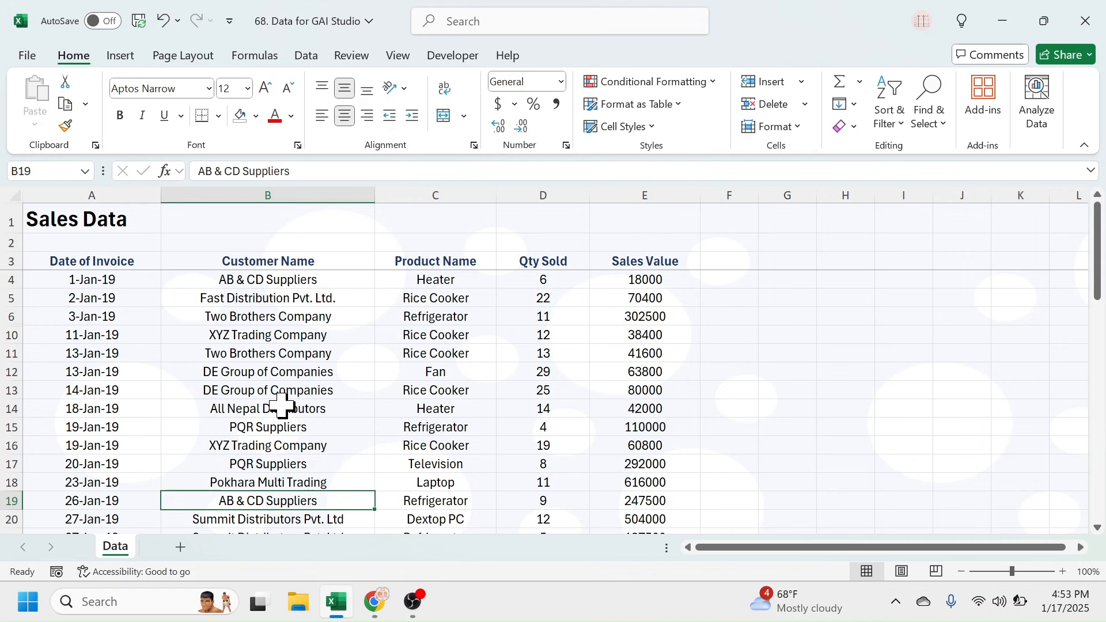
{"action": "left_click", "coordinate": [373, 602]}
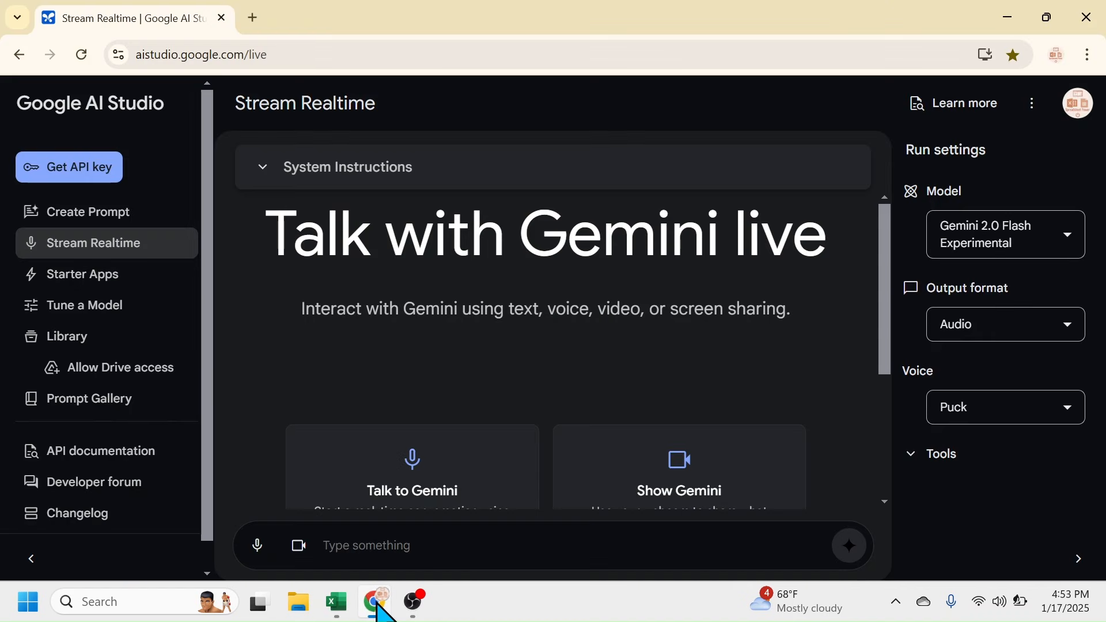
{"action": "mouse_move", "coordinate": [449, 201]}
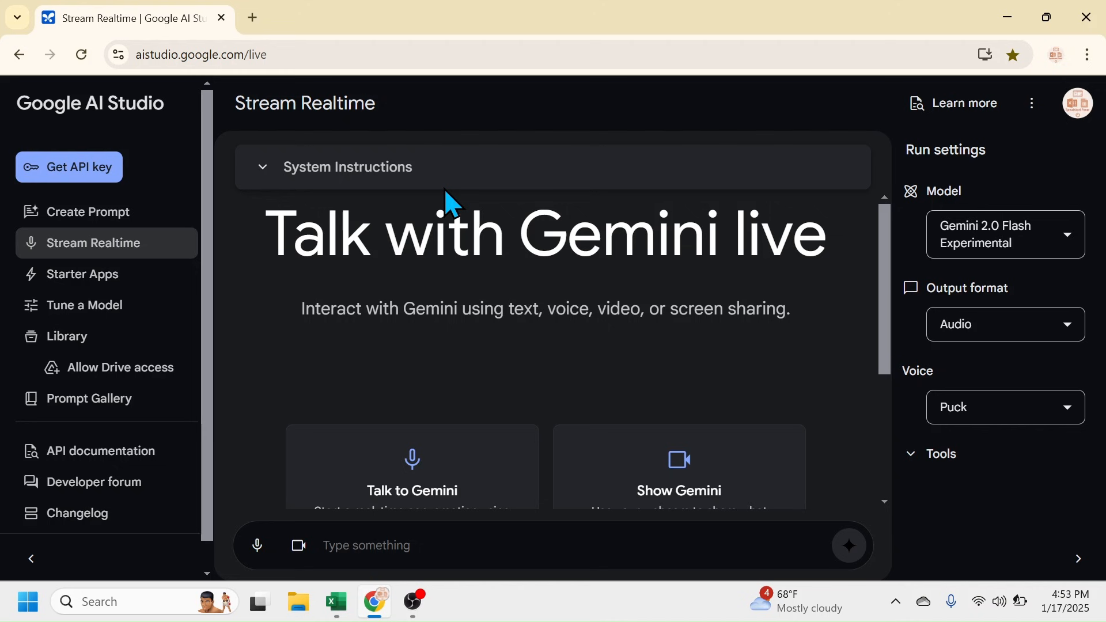
{"action": "mouse_move", "coordinate": [243, 88]}
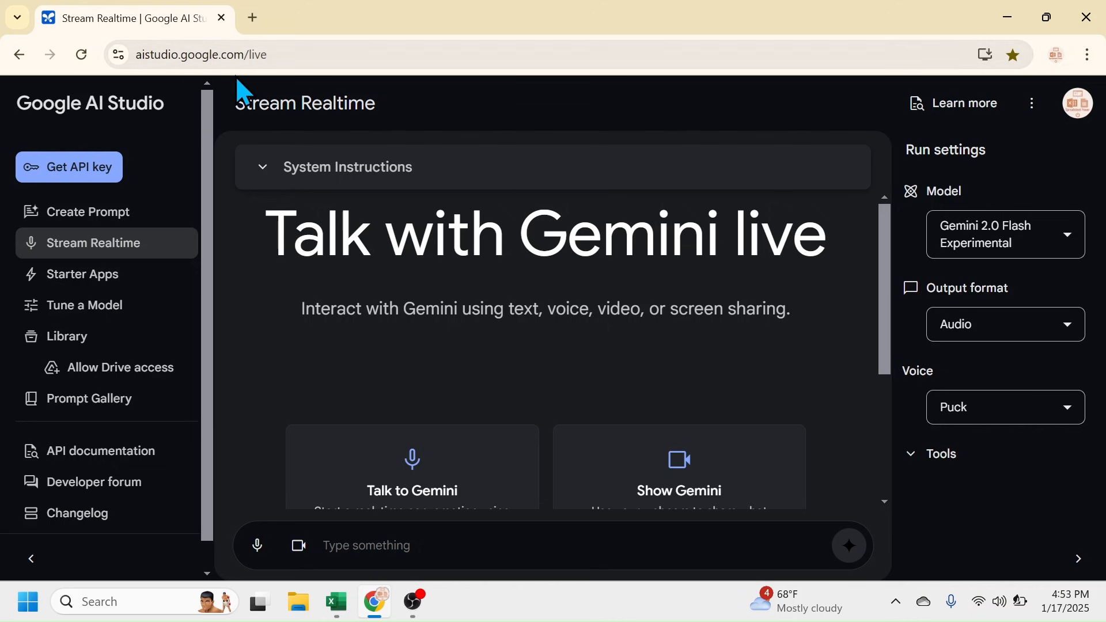
{"action": "mouse_move", "coordinate": [252, 16]}
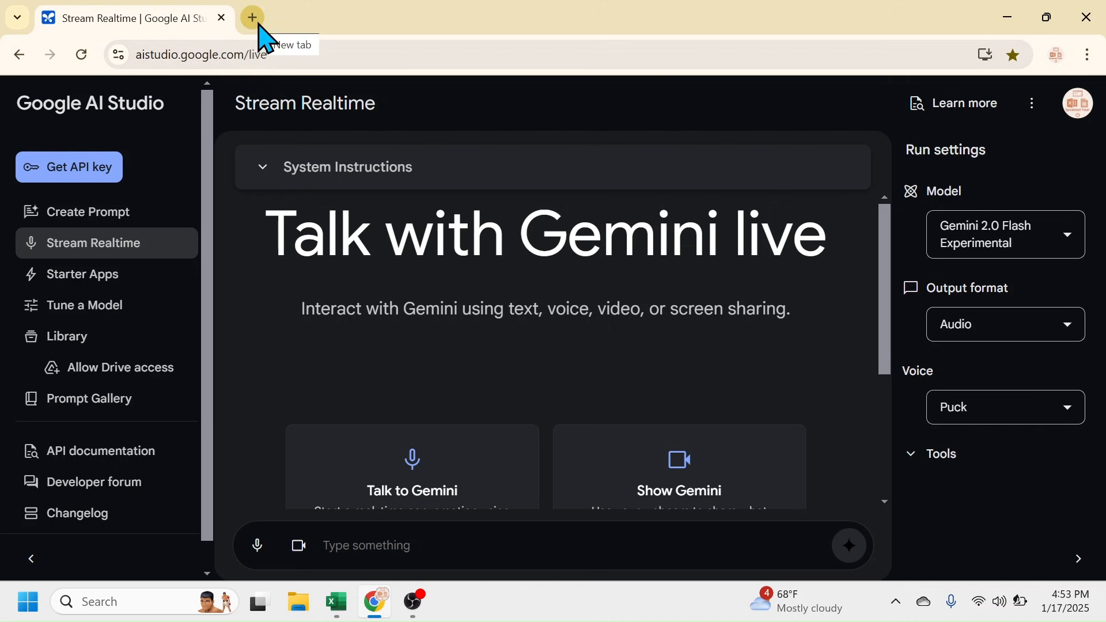
Step: In a new tab, search 'google ai studio' and open the Google AI Studio site
{"action": "left_click", "coordinate": [251, 18]}
{"action": "type", "text": "google ai"}
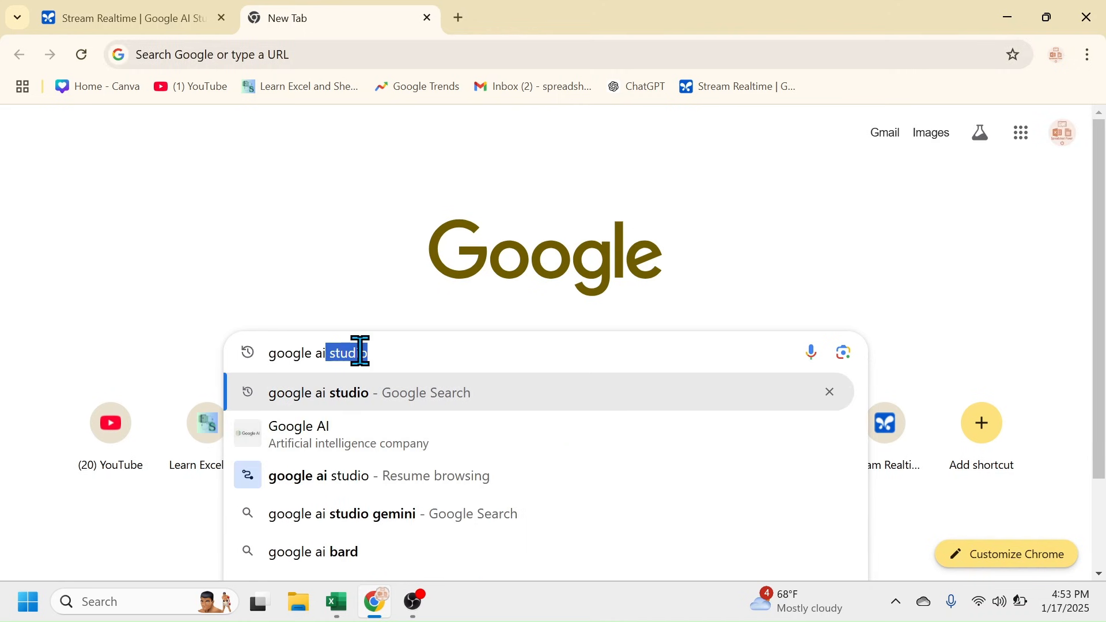
{"action": "left_click", "coordinate": [368, 393]}
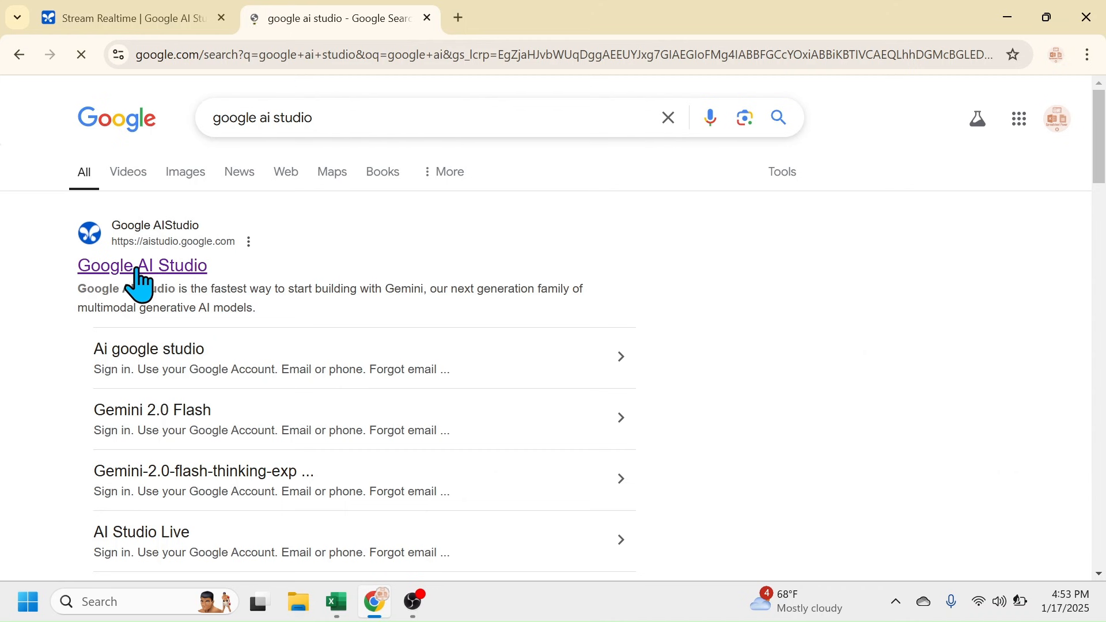
{"action": "left_click", "coordinate": [142, 266]}
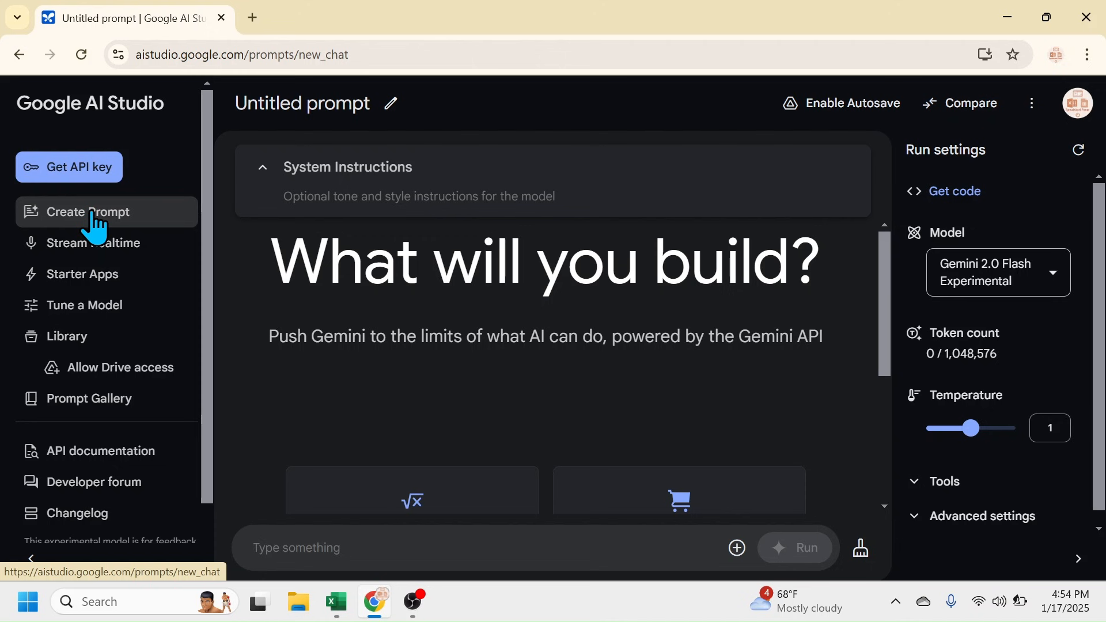
{"action": "mouse_move", "coordinate": [1077, 104]}
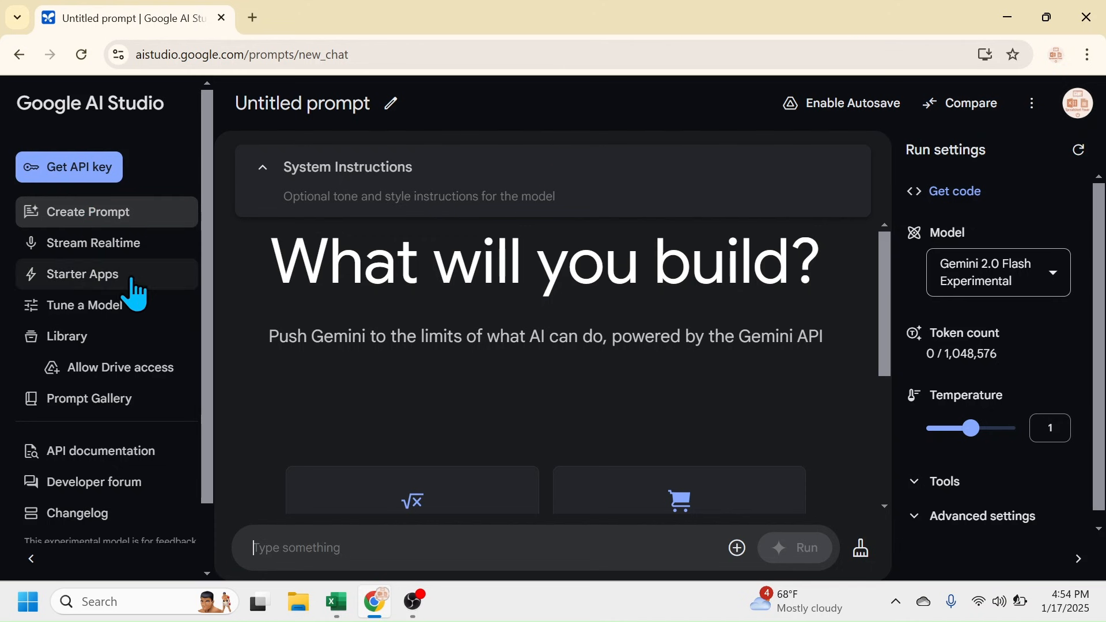
Step: Open Stream Realtime and scroll to the Share your screen card
{"action": "left_click", "coordinate": [95, 242]}
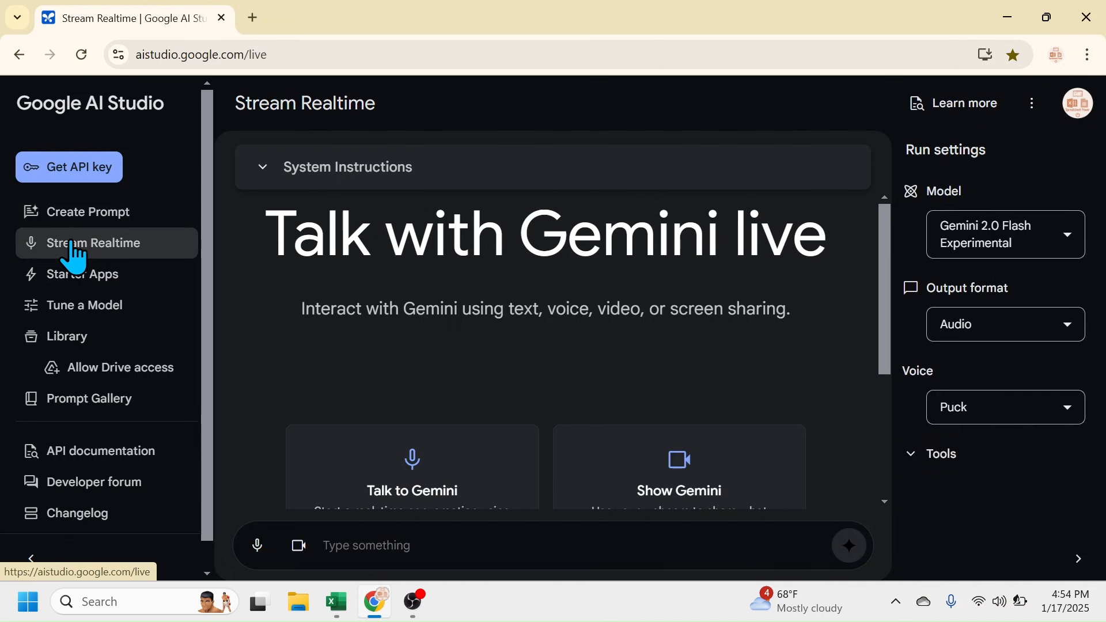
{"action": "scroll", "scroll_direction": "down", "scroll_amount": 3}
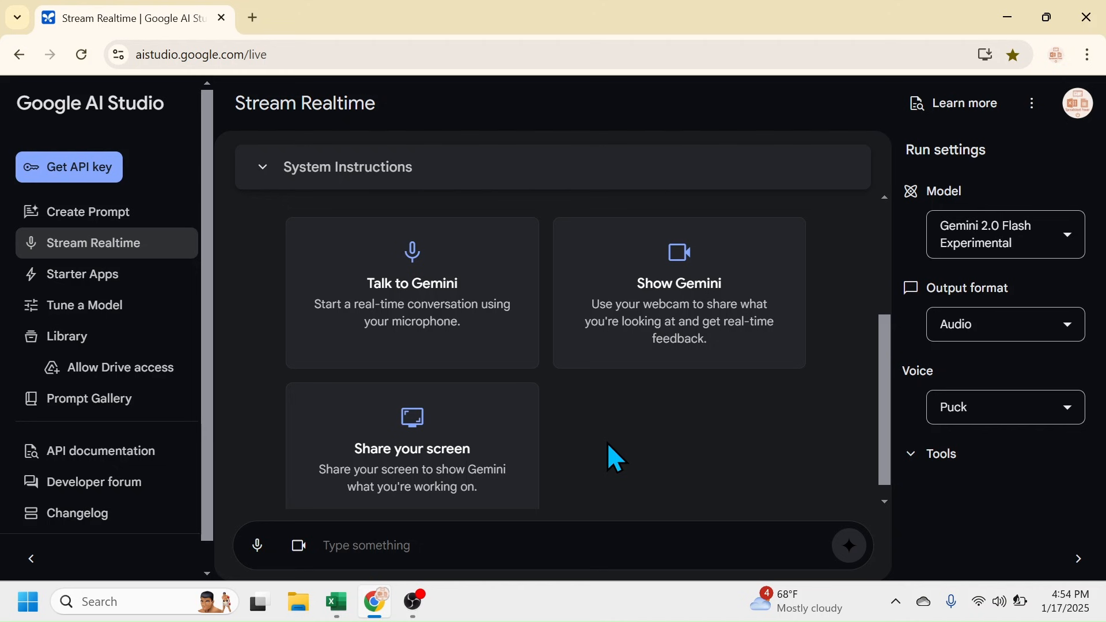
{"action": "mouse_move", "coordinate": [452, 428]}
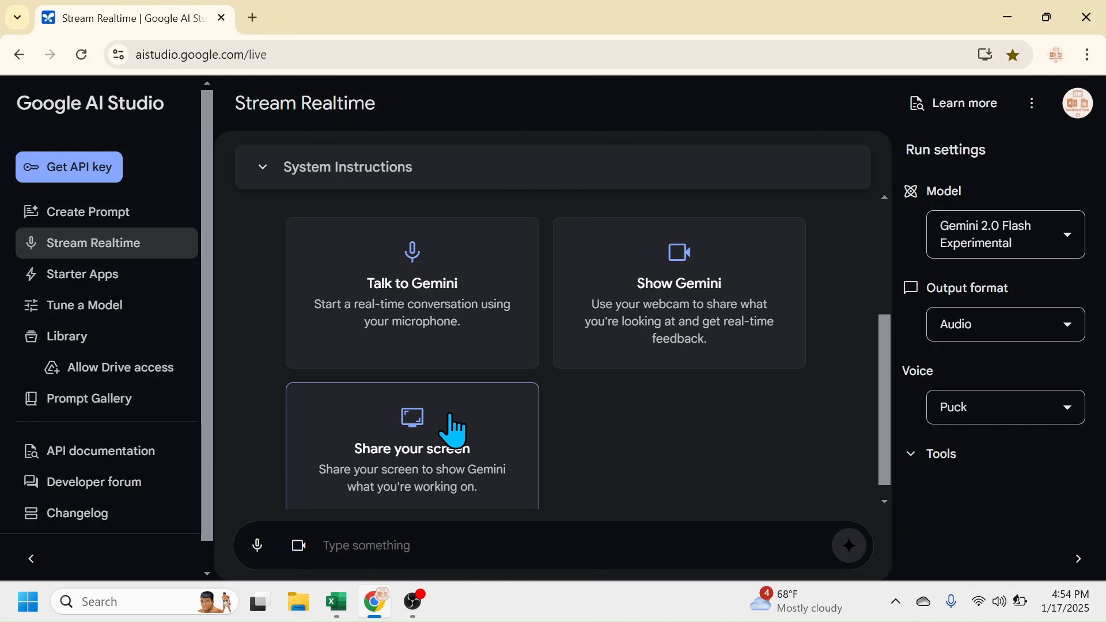
{"action": "mouse_move", "coordinate": [440, 434]}
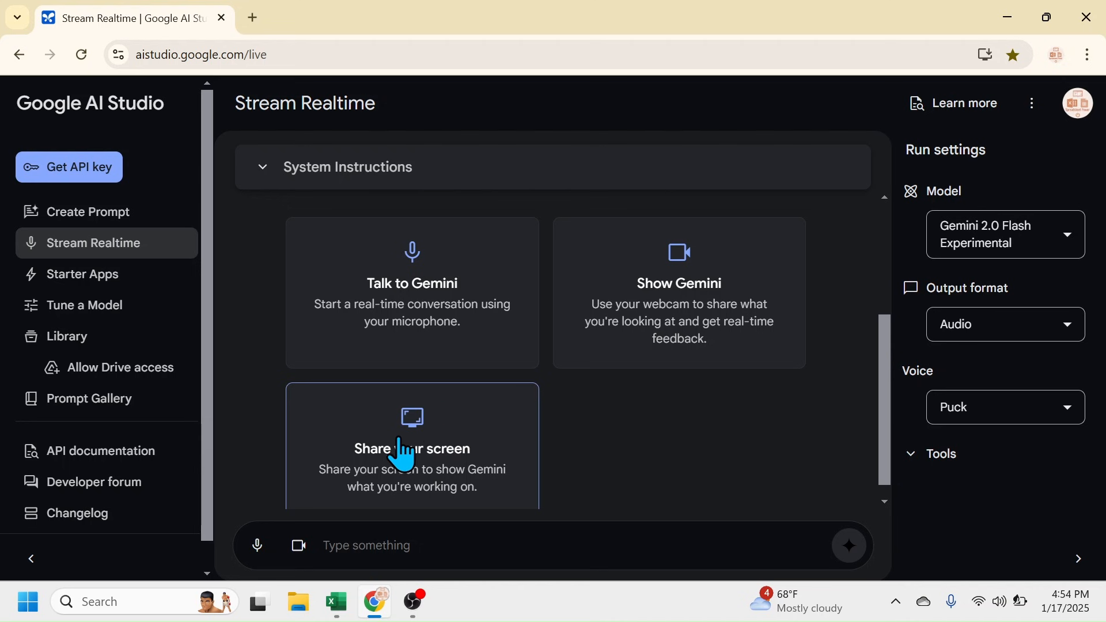
Step: Share the '68. Data for GAI Studio' Excel window with Gemini
{"action": "left_click", "coordinate": [412, 449]}
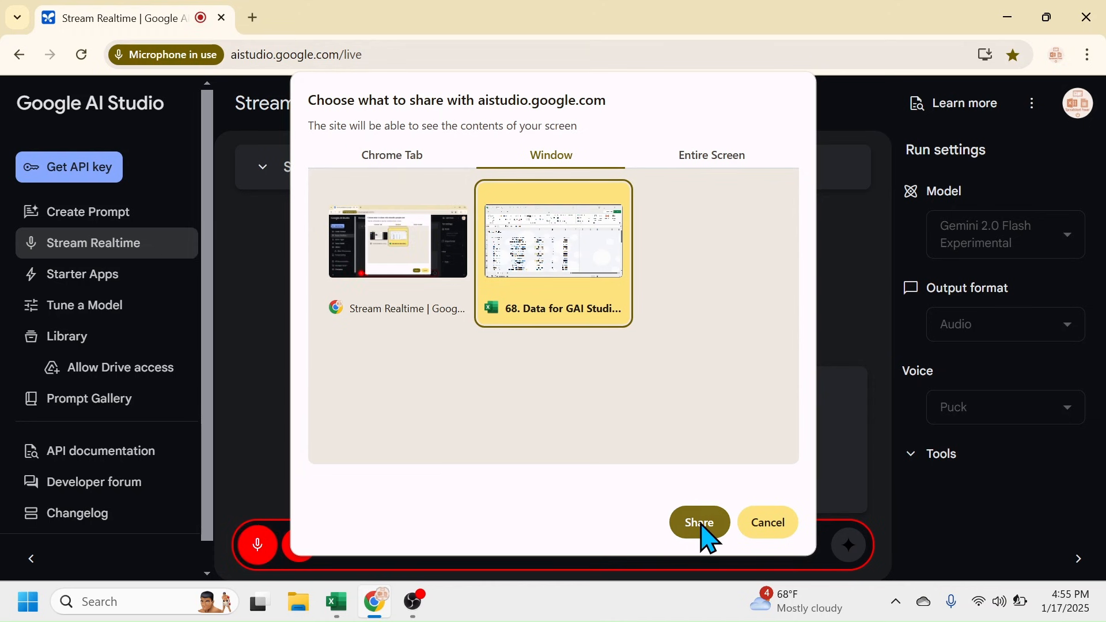
{"action": "left_click", "coordinate": [698, 522]}
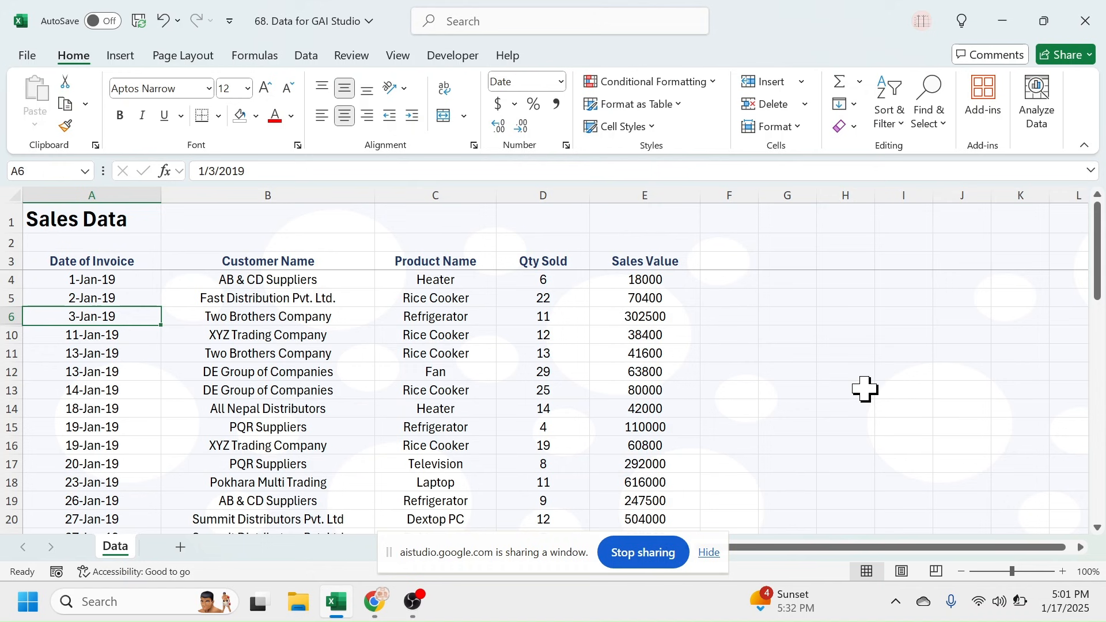
Step: Select cell B10 inside the sales data and show the Insert ribbon
{"action": "left_click", "coordinate": [267, 195]}
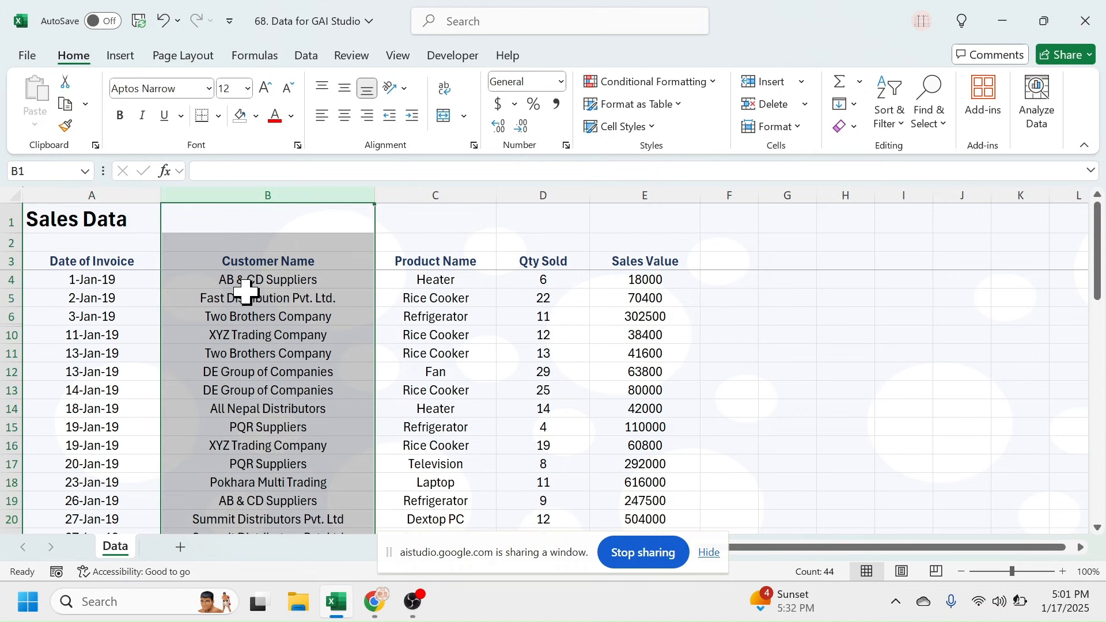
{"action": "mouse_move", "coordinate": [316, 486]}
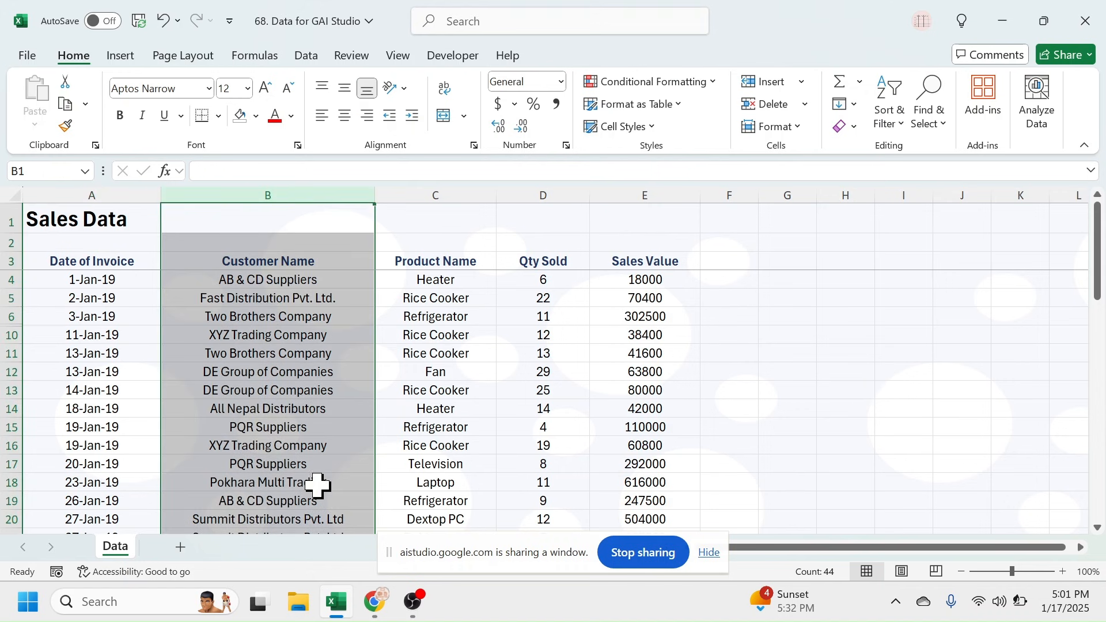
{"action": "mouse_move", "coordinate": [509, 387]}
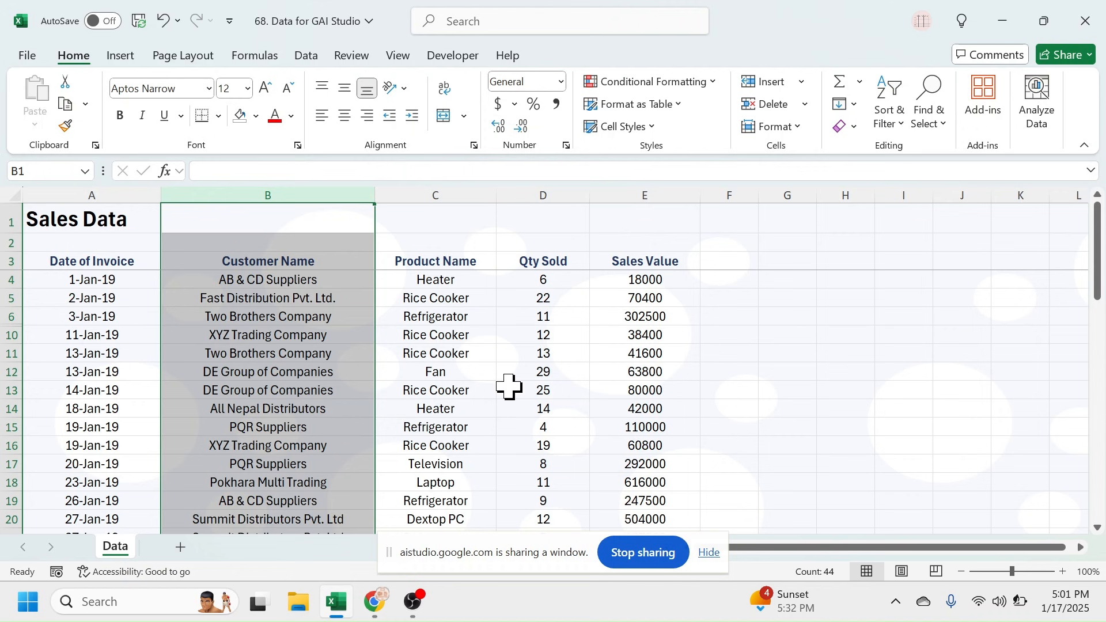
{"action": "mouse_move", "coordinate": [716, 366]}
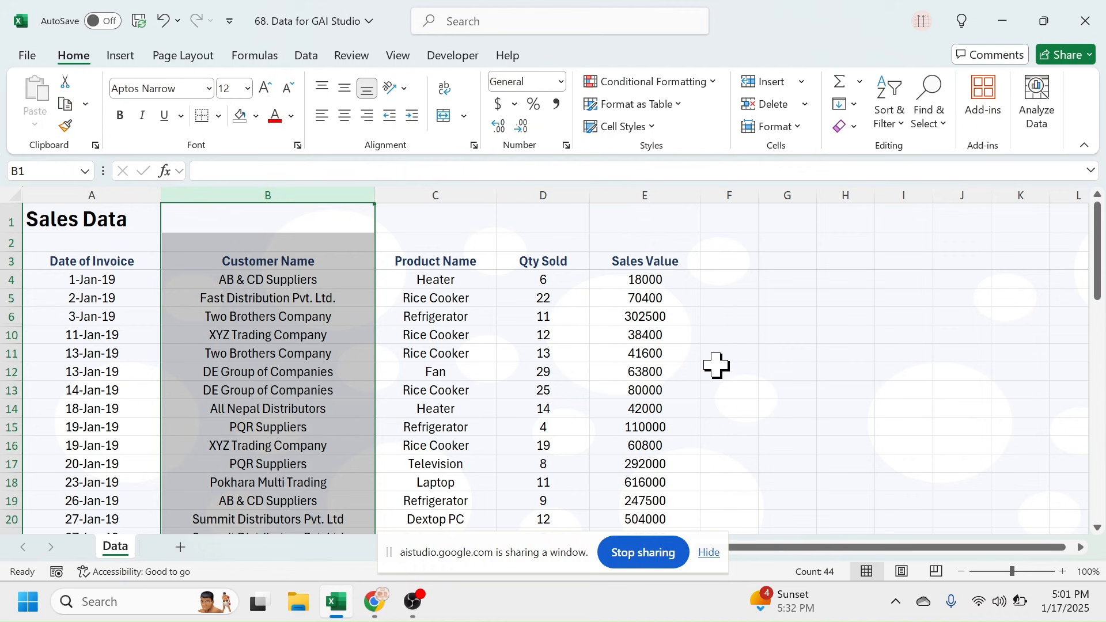
{"action": "left_click", "coordinate": [728, 353]}
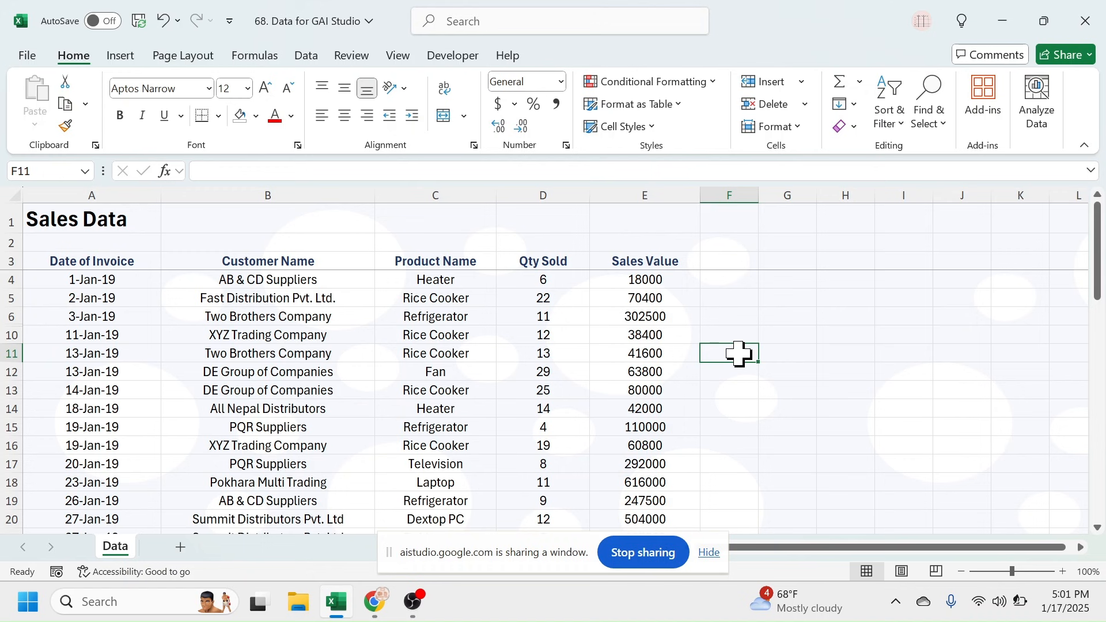
{"action": "left_click", "coordinate": [267, 334]}
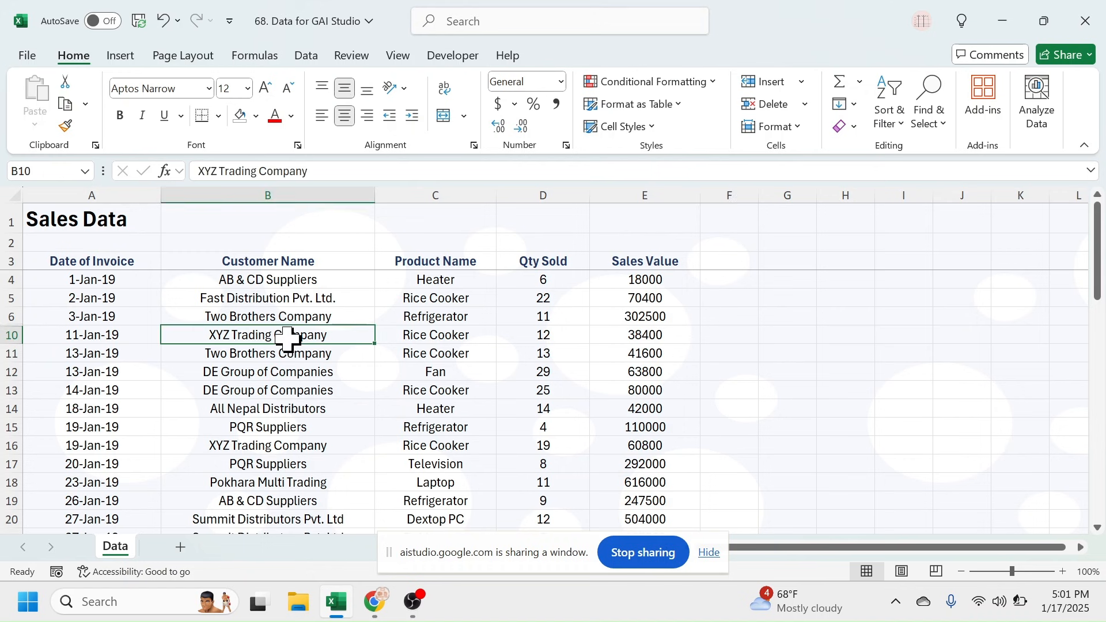
{"action": "left_click", "coordinate": [119, 55]}
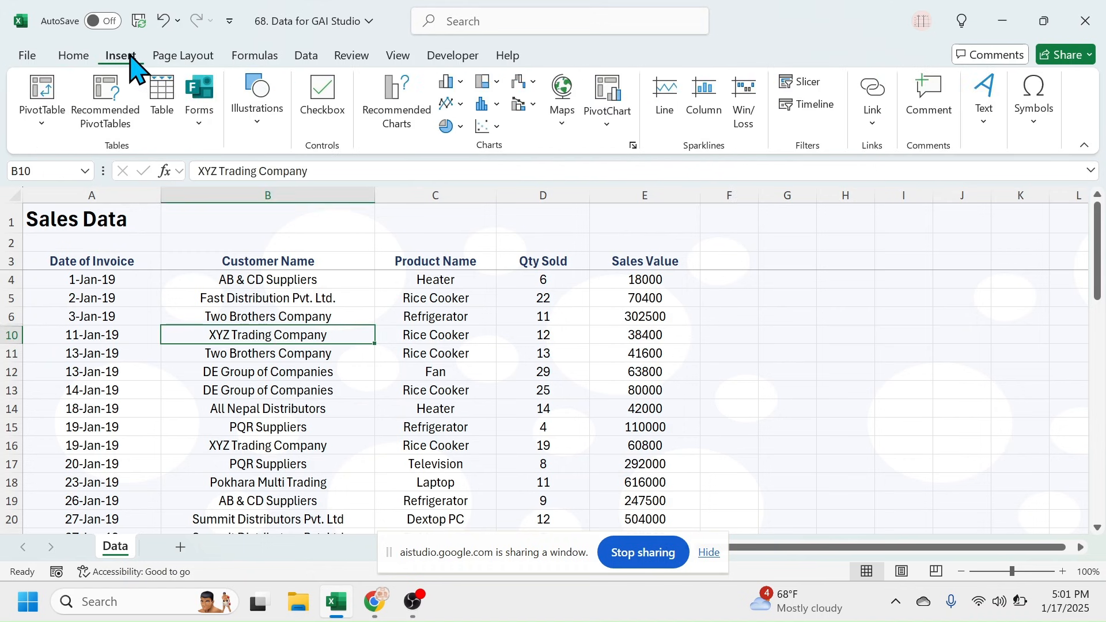
Step: Insert a PivotTable from Data!$A$3:$E$49 on a new worksheet
{"action": "left_click", "coordinate": [41, 95]}
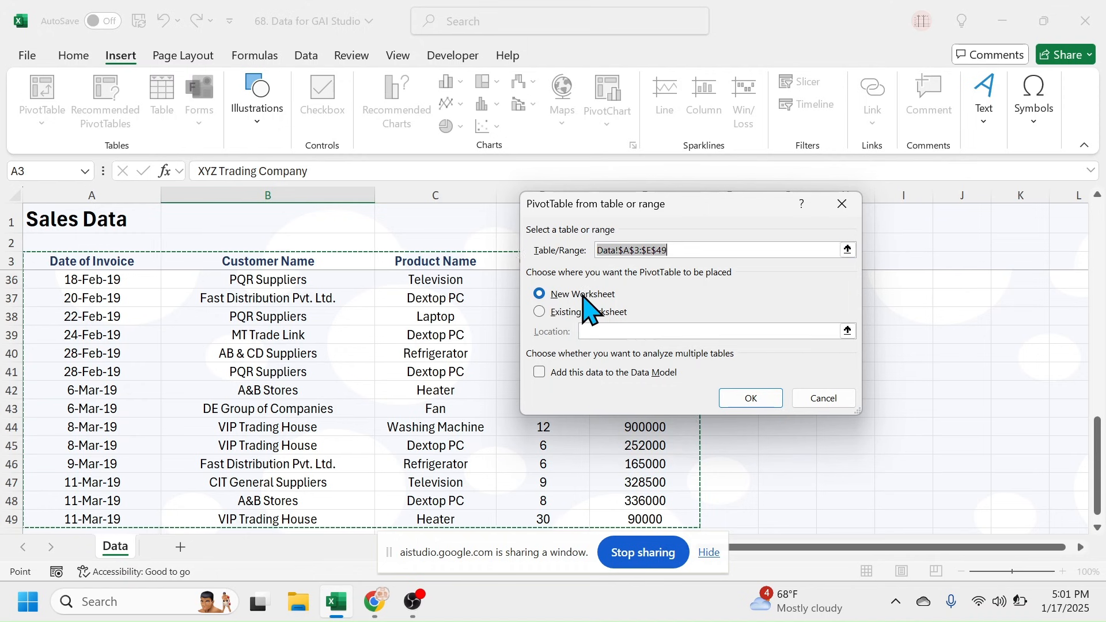
{"action": "mouse_move", "coordinate": [547, 310]}
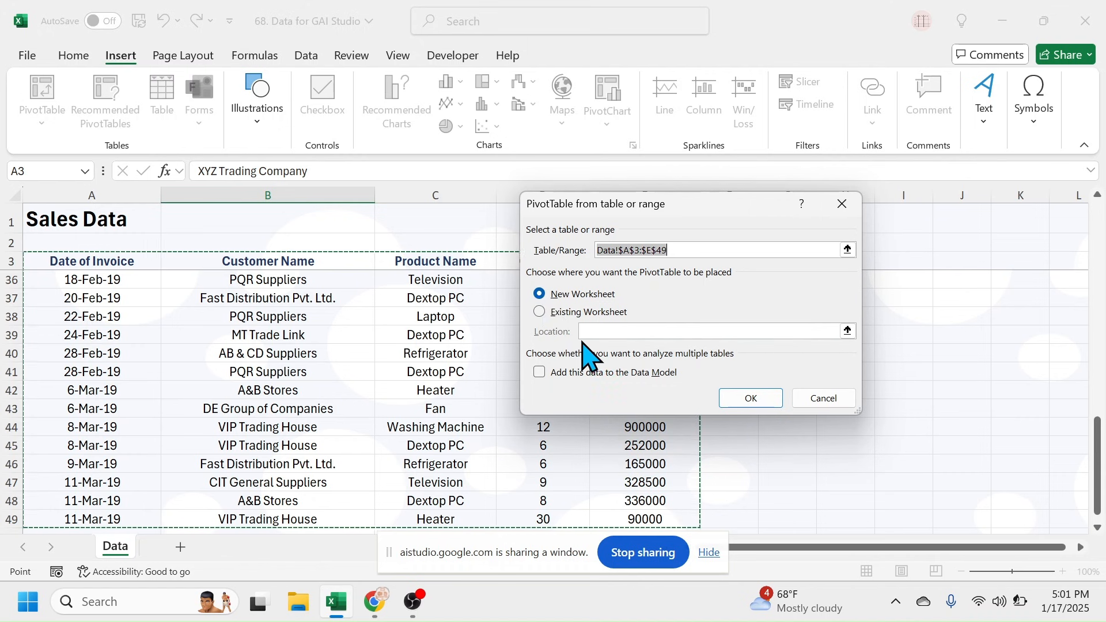
{"action": "mouse_move", "coordinate": [702, 402]}
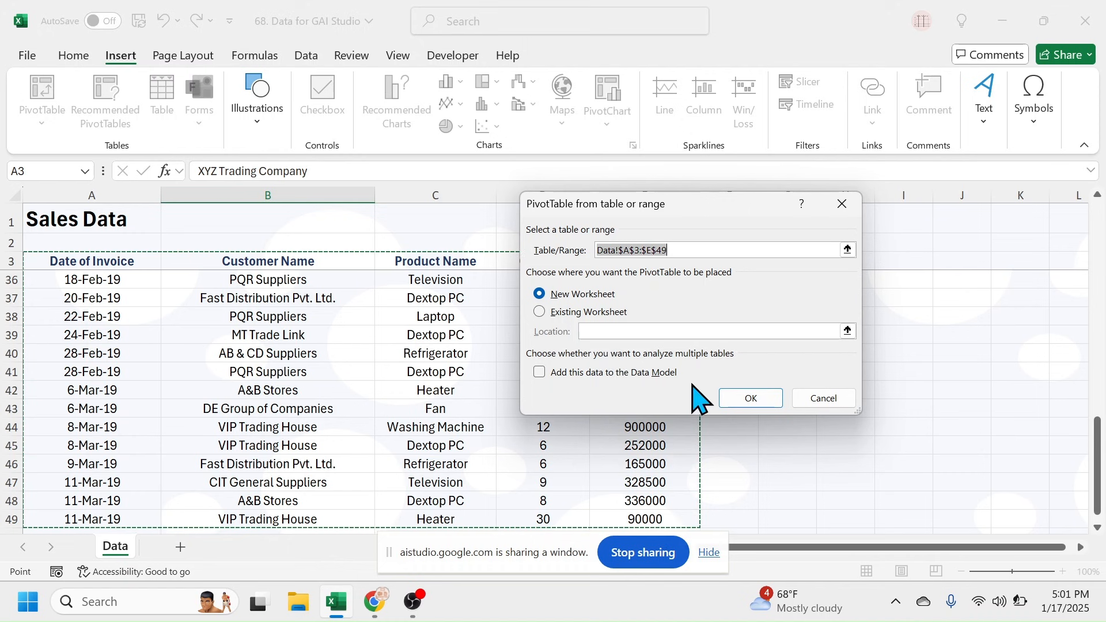
{"action": "mouse_move", "coordinate": [785, 346]}
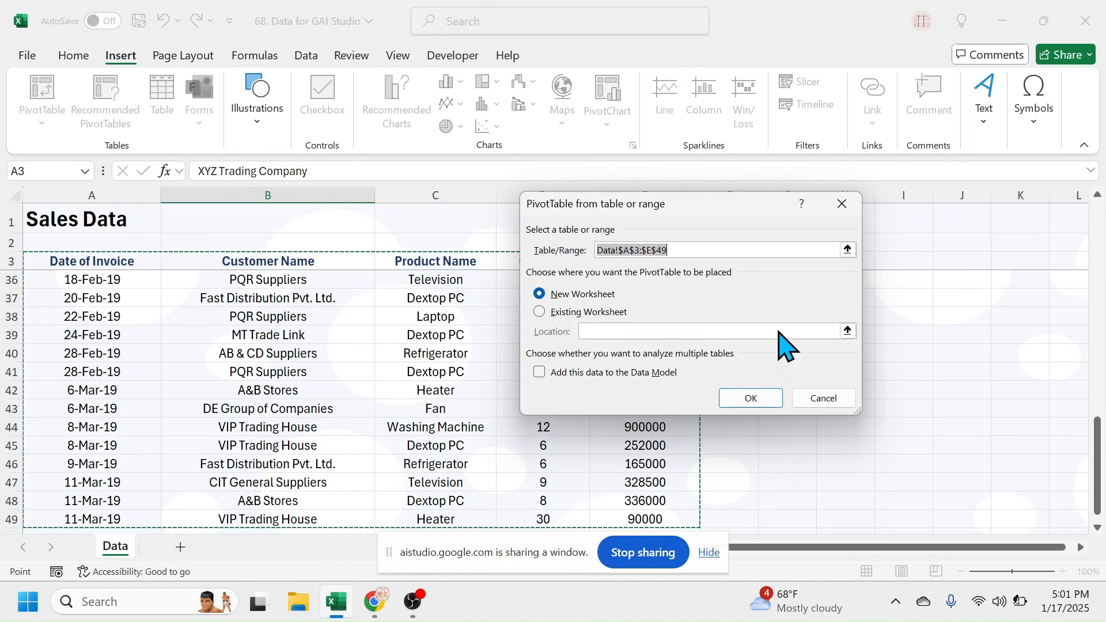
{"action": "left_click", "coordinate": [750, 398]}
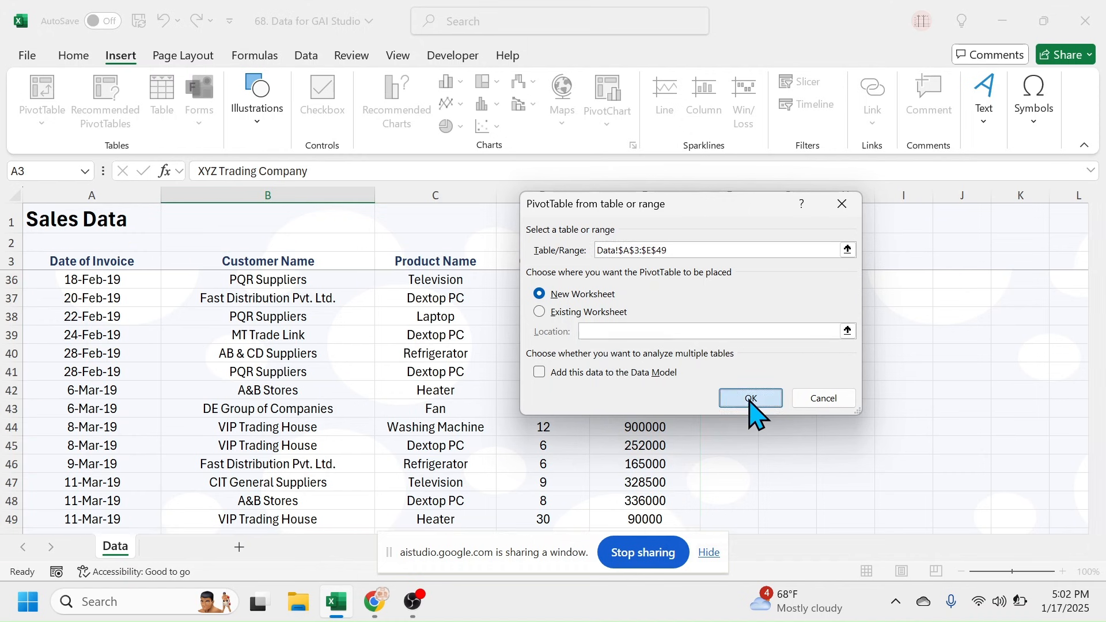
{"action": "left_click", "coordinate": [750, 398]}
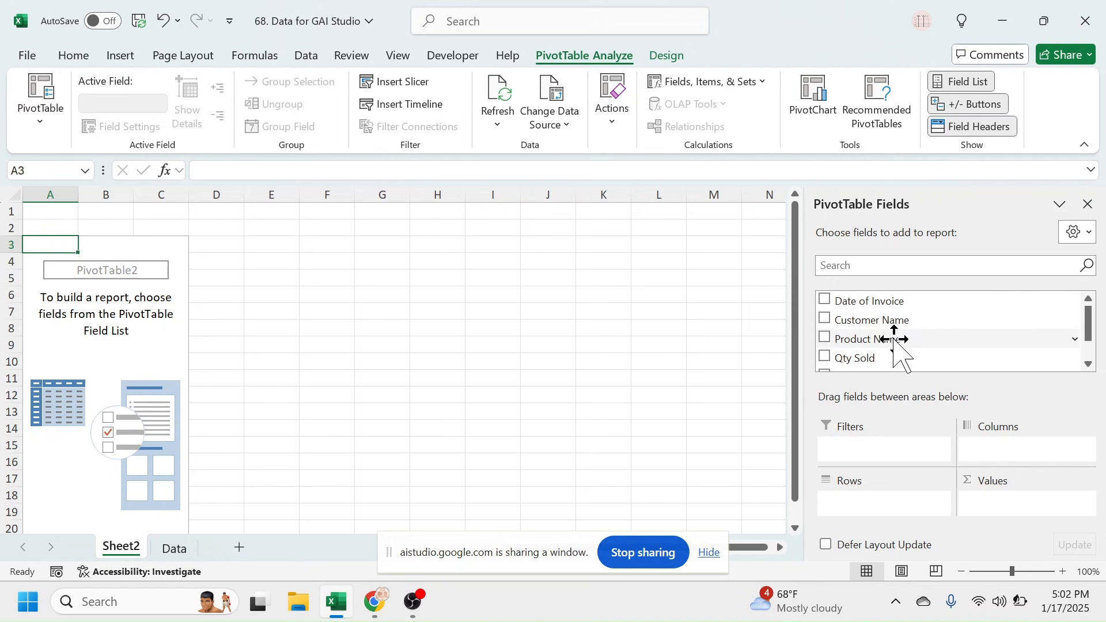
Step: Add Customer Name to Rows and Sales Value to Values, totaling 11,904,300
{"action": "left_click", "coordinate": [824, 319]}
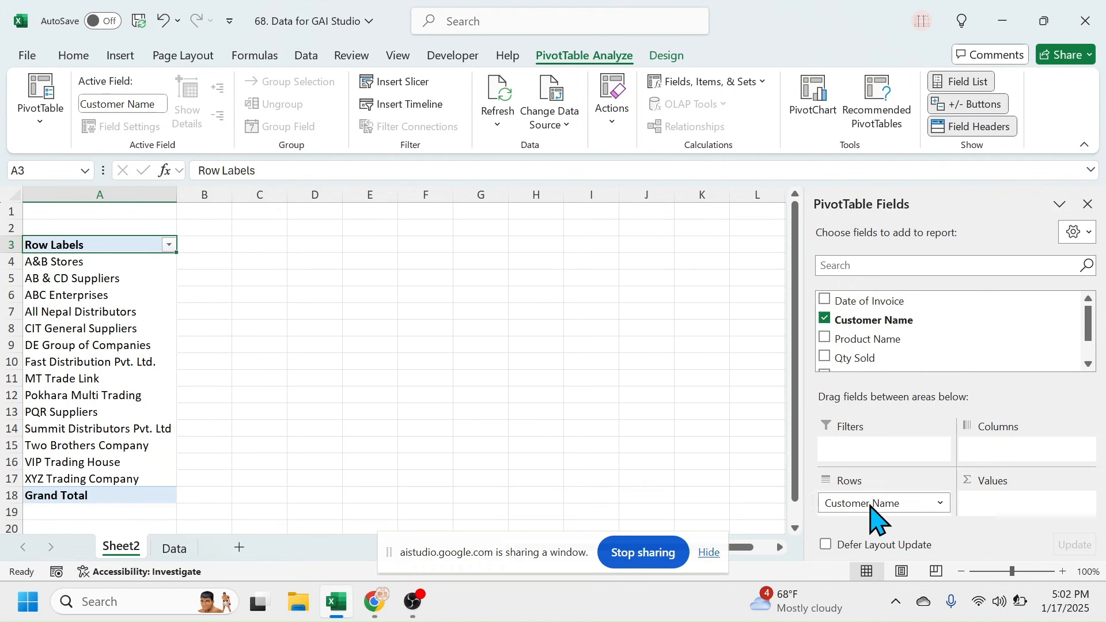
{"action": "scroll", "scroll_direction": "down", "scroll_amount": 3}
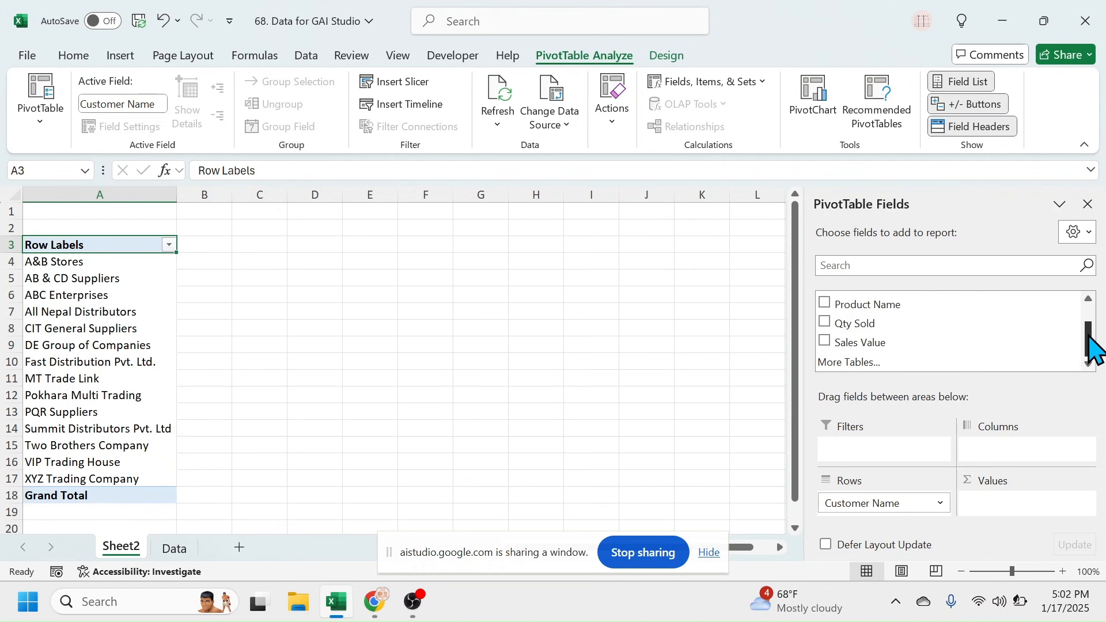
{"action": "left_click", "coordinate": [859, 343]}
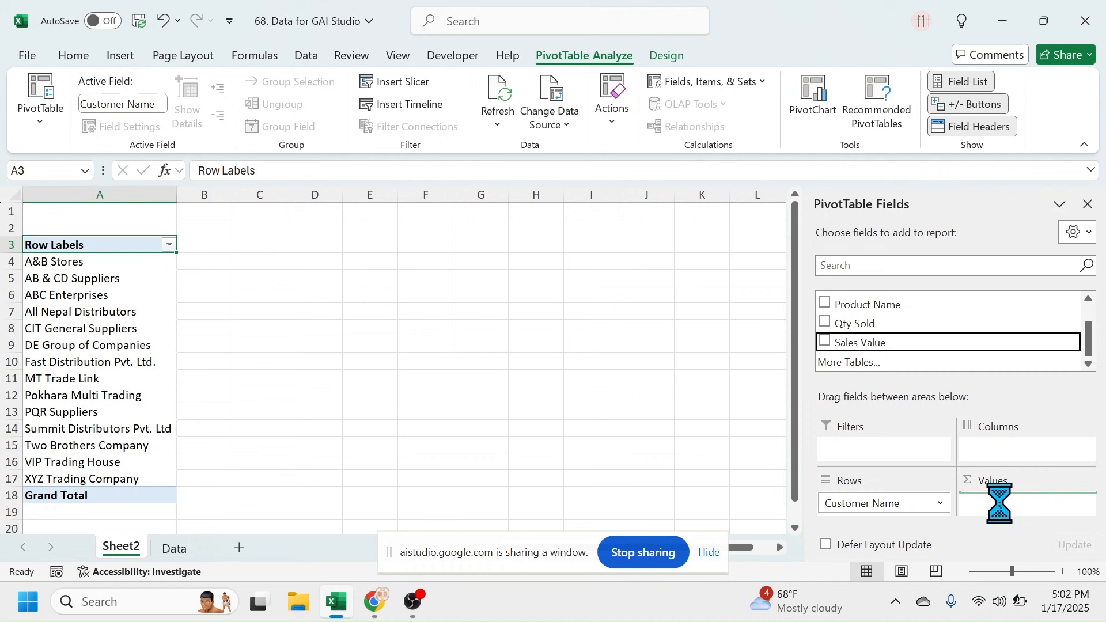
{"action": "left_click", "coordinate": [825, 342]}
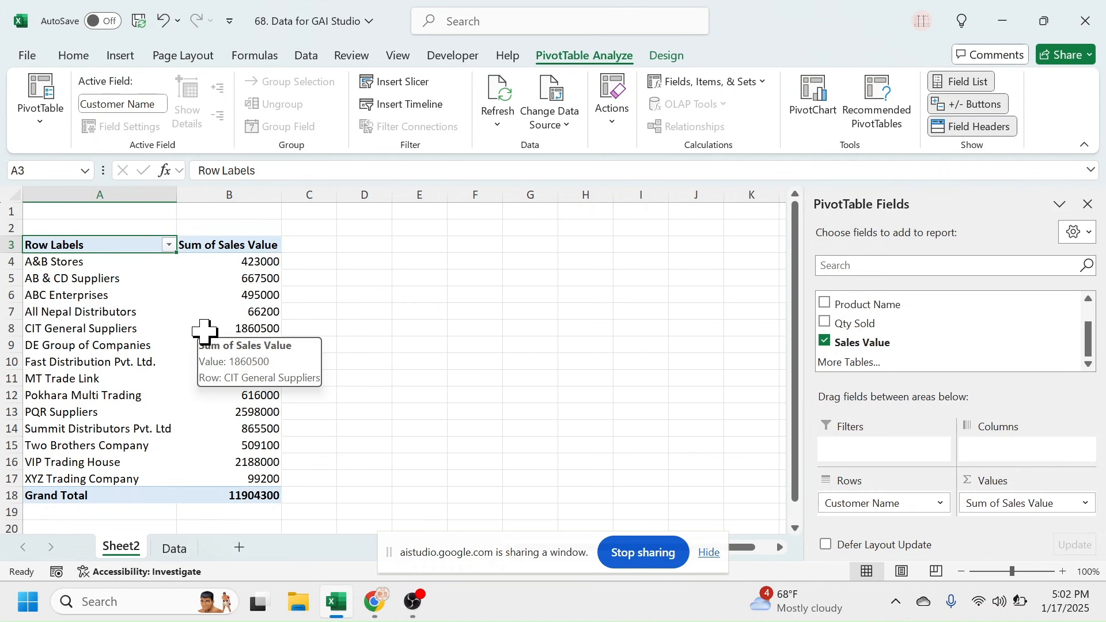
{"action": "mouse_move", "coordinate": [396, 338]}
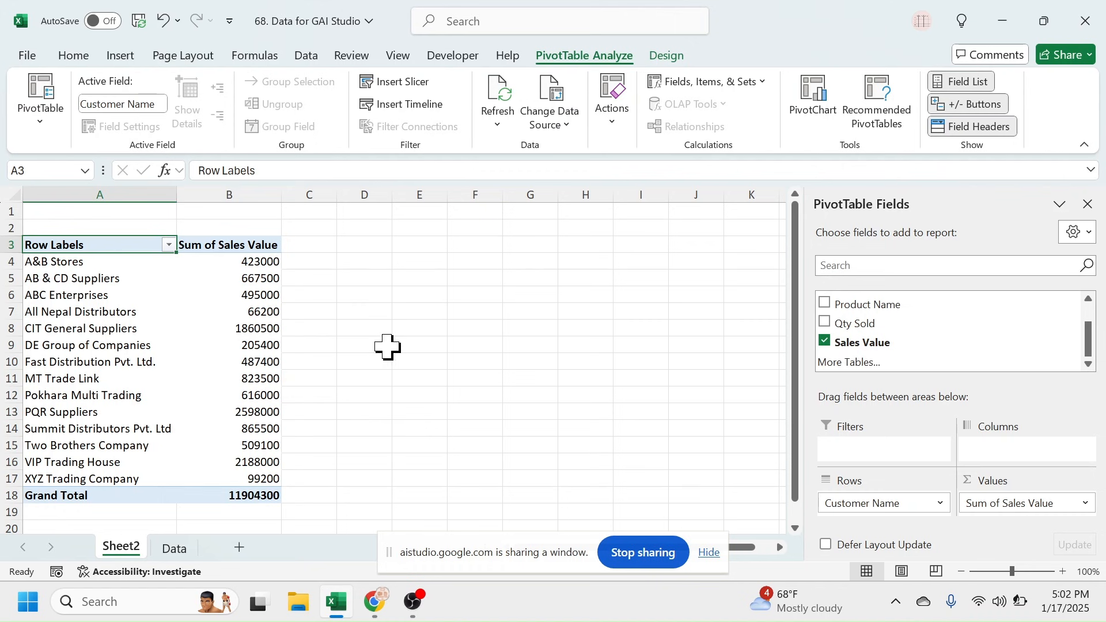
{"action": "mouse_move", "coordinate": [415, 336]}
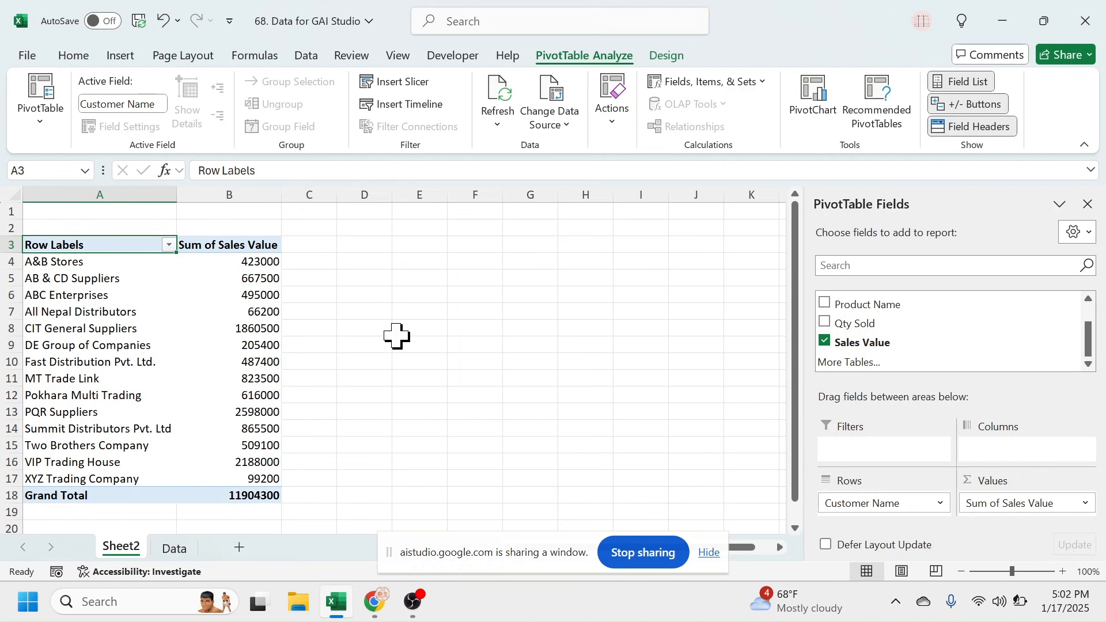
{"action": "mouse_move", "coordinate": [403, 339]}
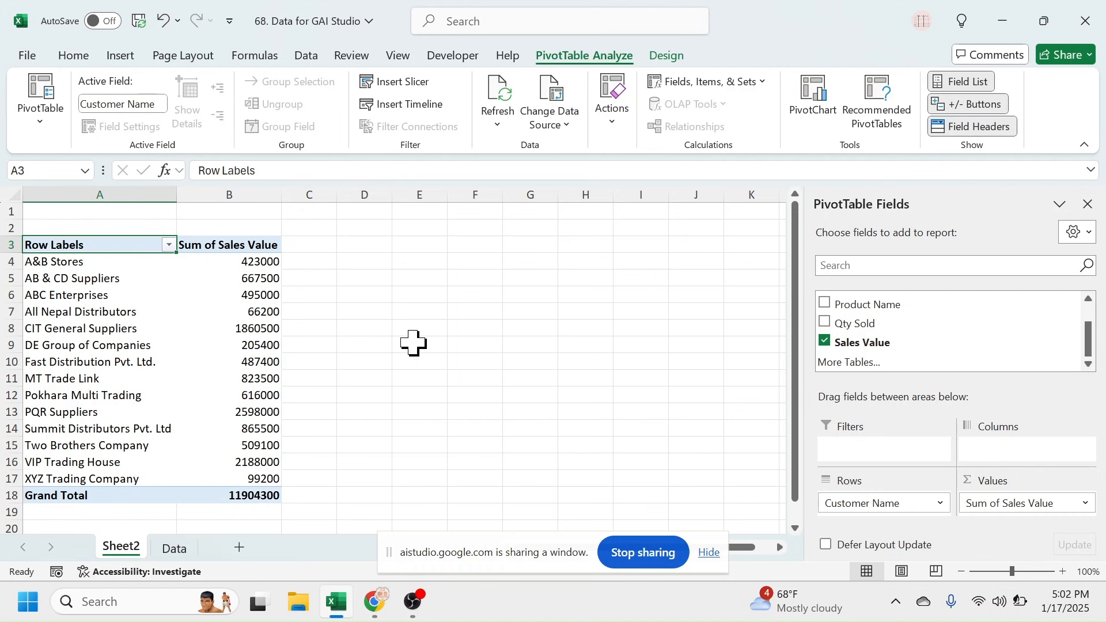
{"action": "mouse_move", "coordinate": [481, 414]}
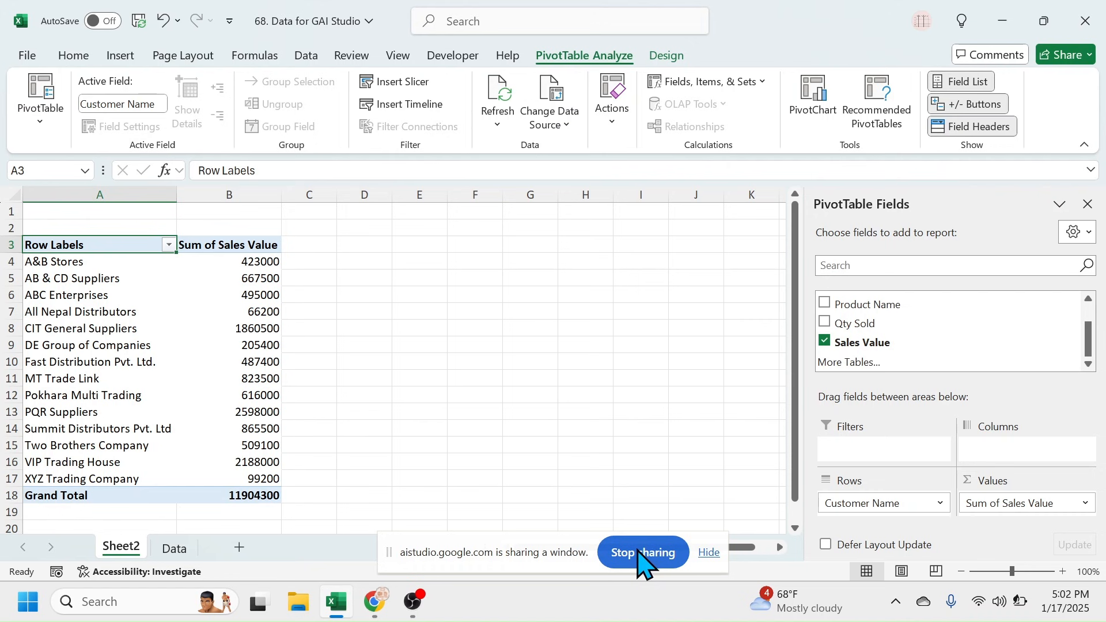
Step: Stop sharing the Excel window and end the AI Studio live stream
{"action": "left_click", "coordinate": [374, 601]}
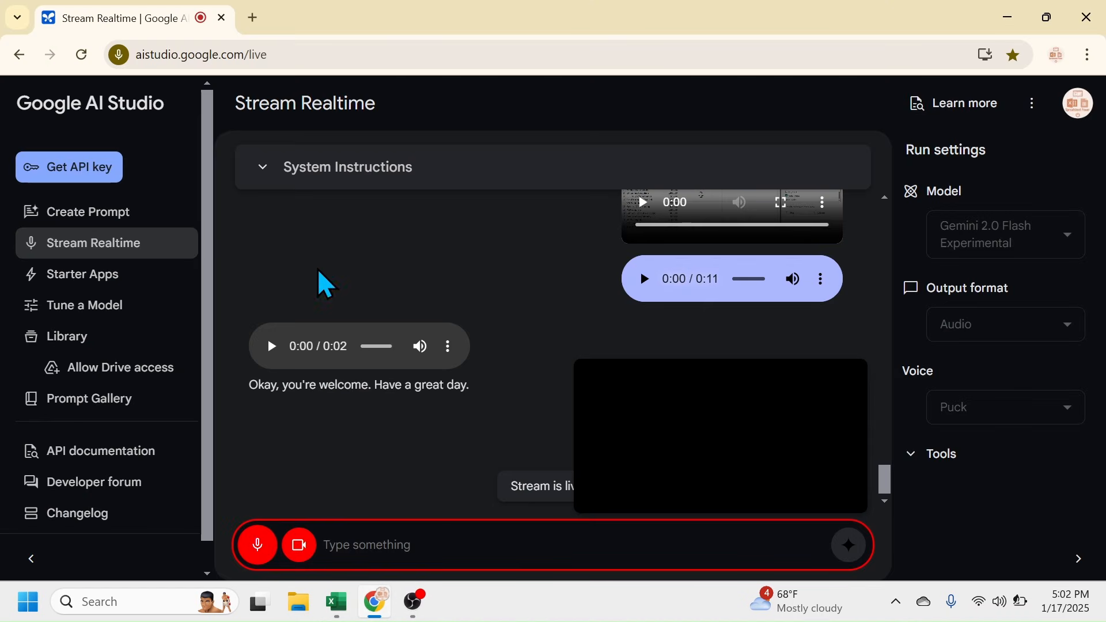
{"action": "mouse_move", "coordinate": [298, 544]}
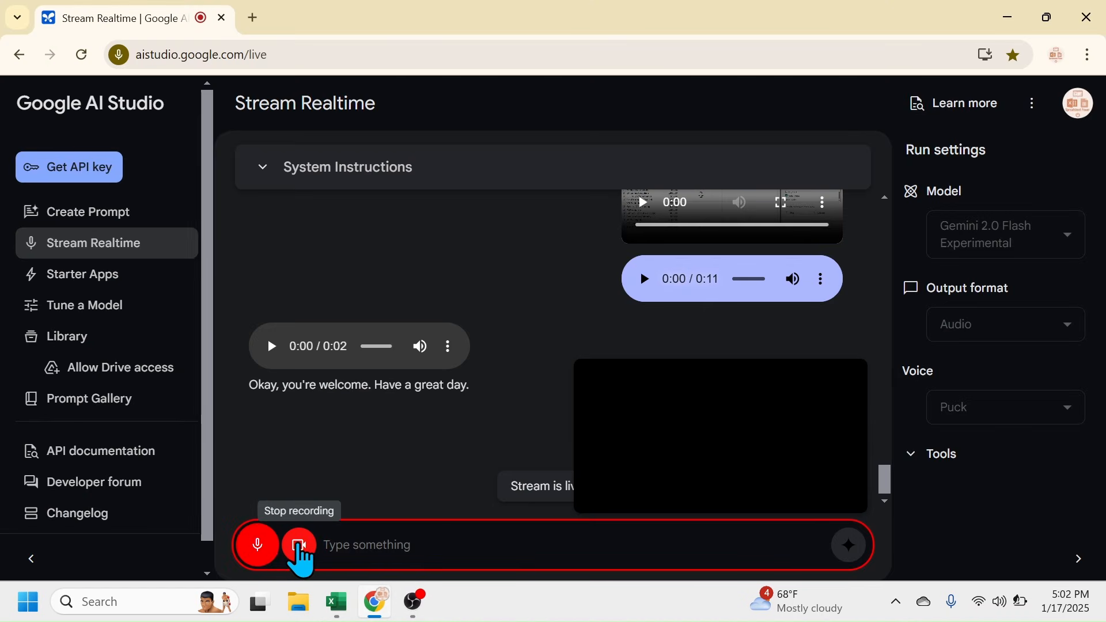
{"action": "left_click", "coordinate": [297, 544]}
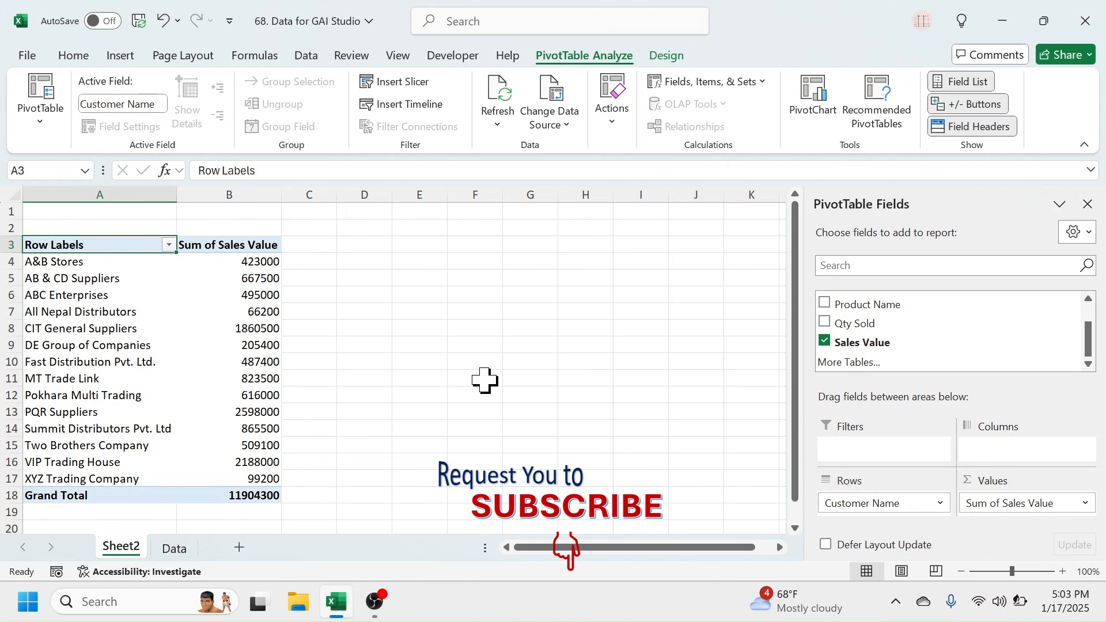
Step: Return to the Data sheet with the original sales records
{"action": "left_click", "coordinate": [174, 548]}
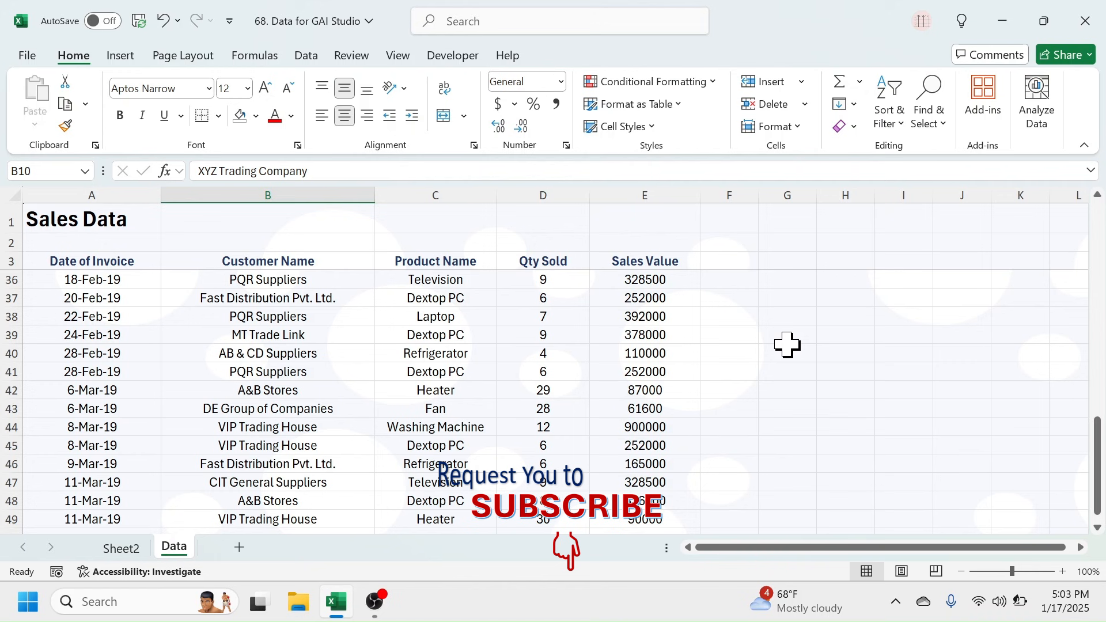